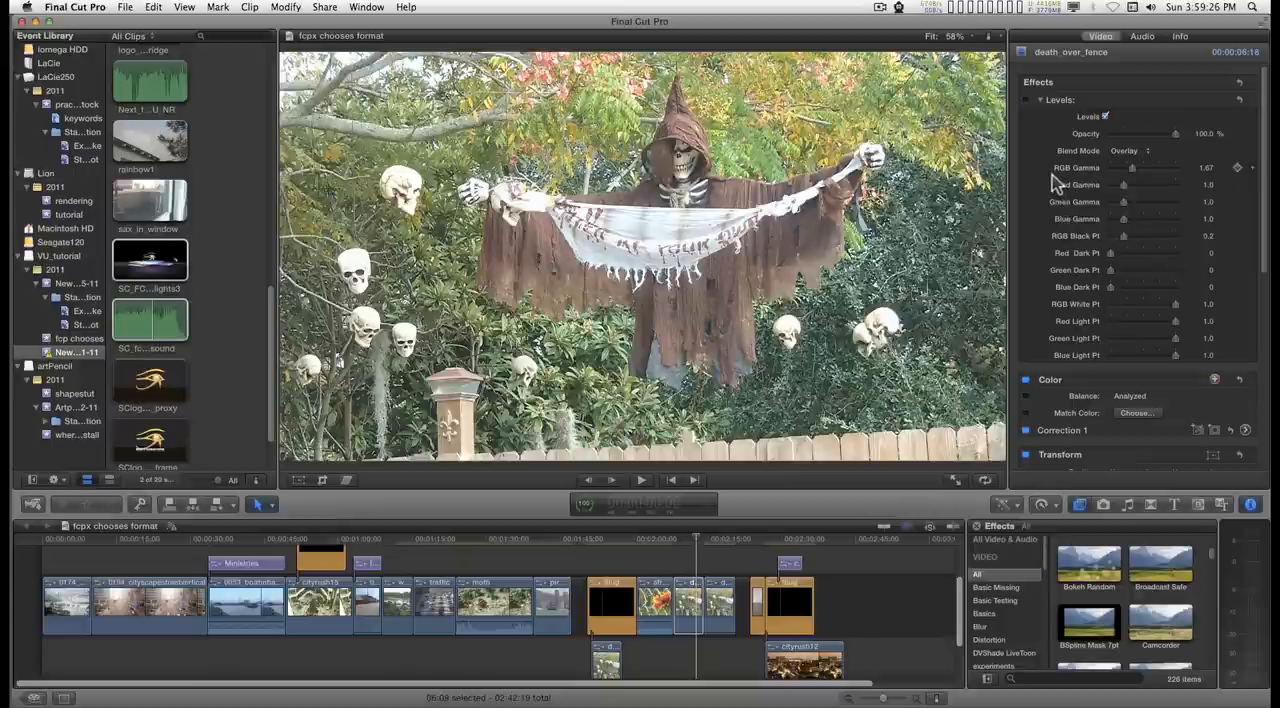
mouse_move(1052, 136)
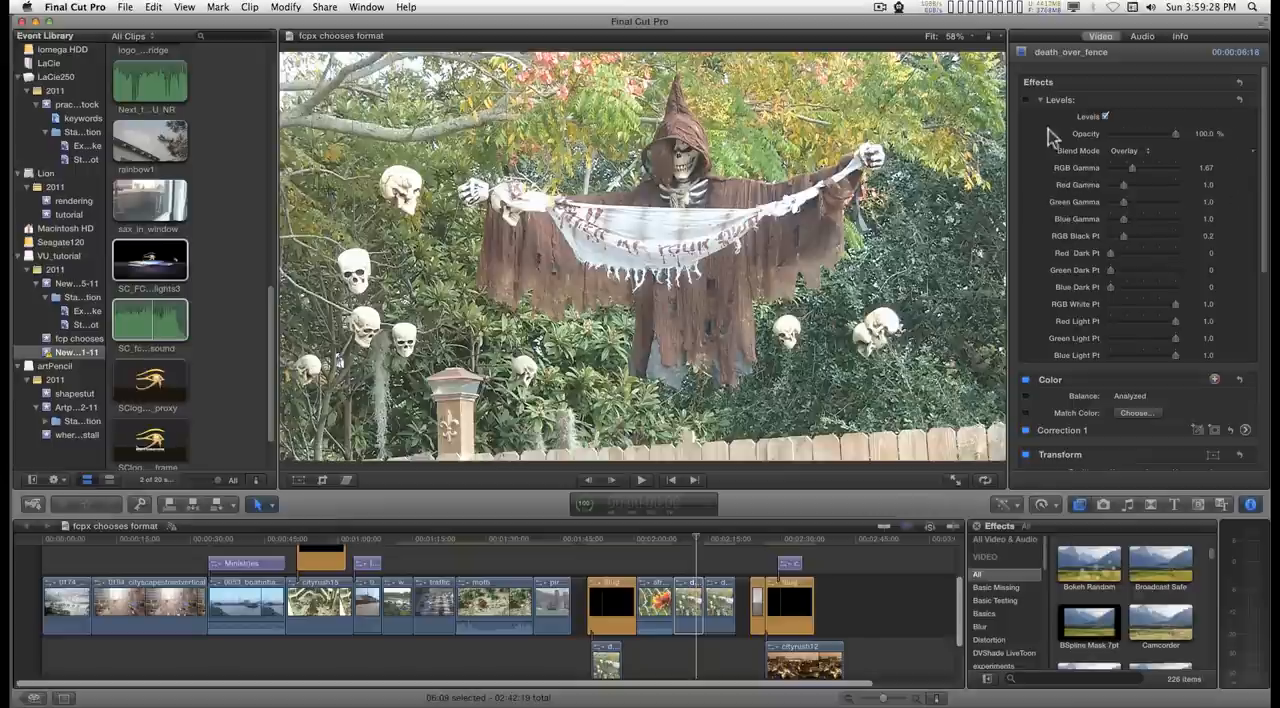
mouse_move(1030, 108)
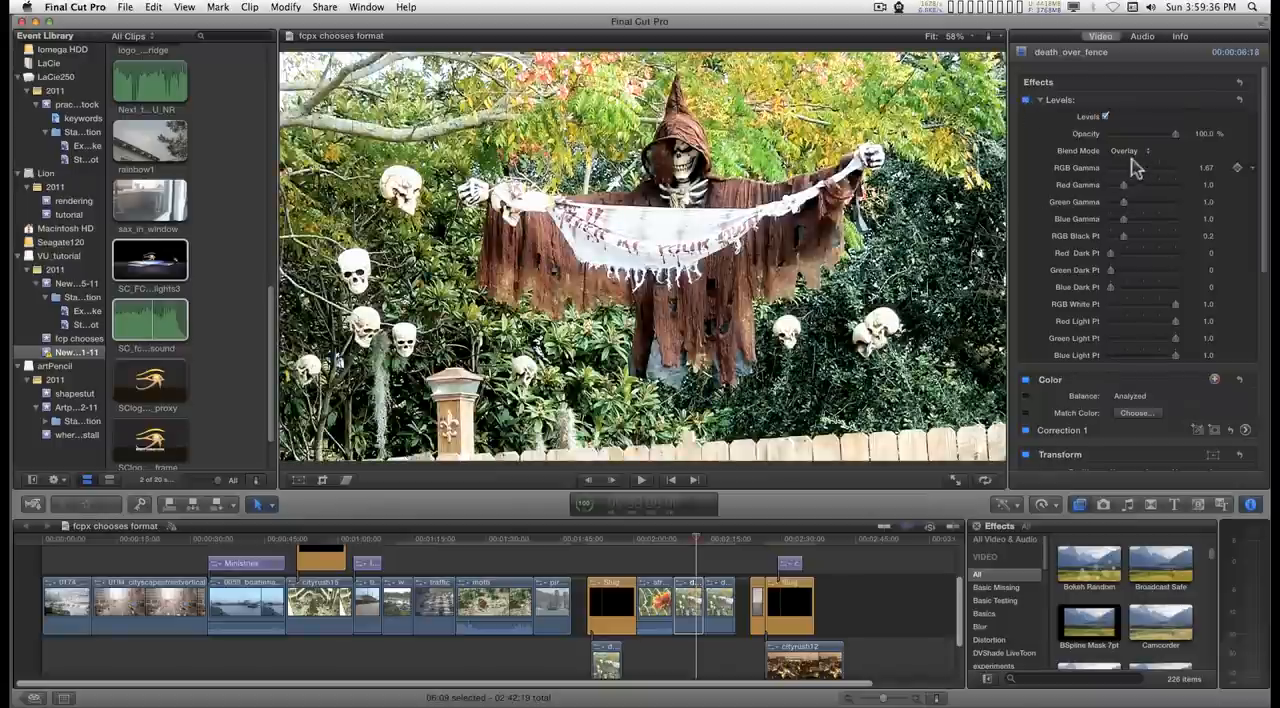
left_click(1130, 150)
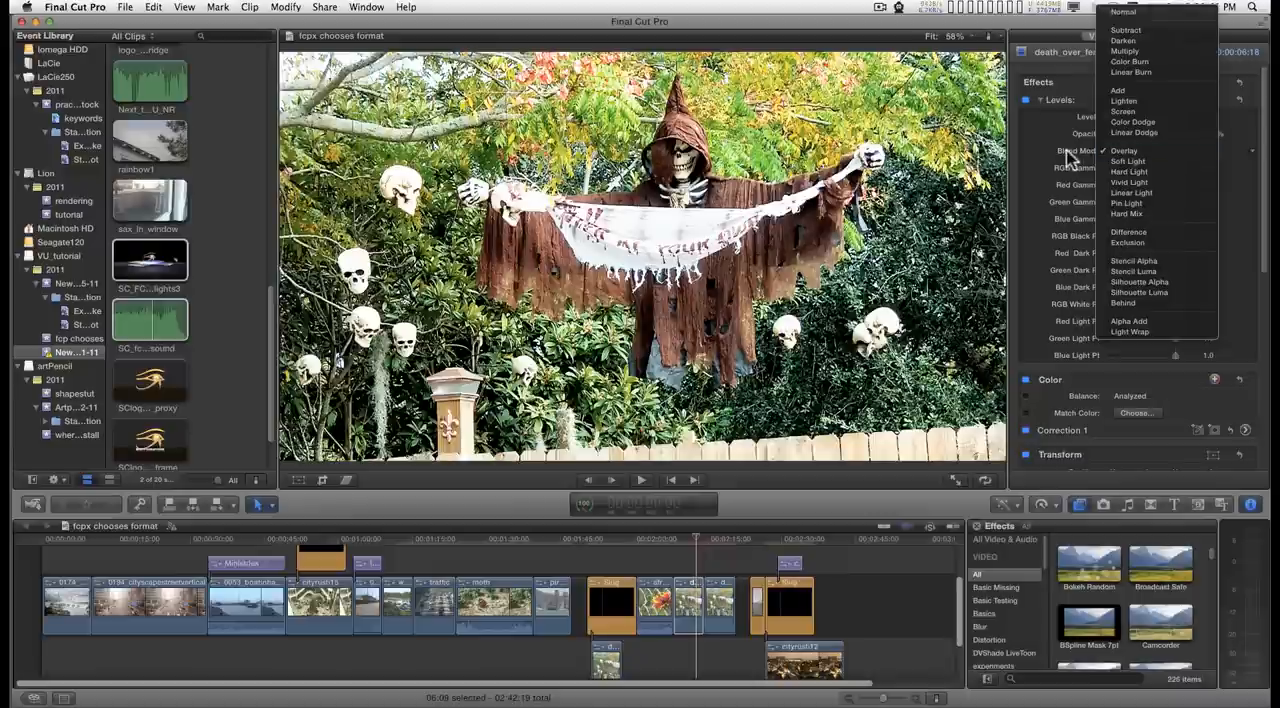
left_click(1124, 152)
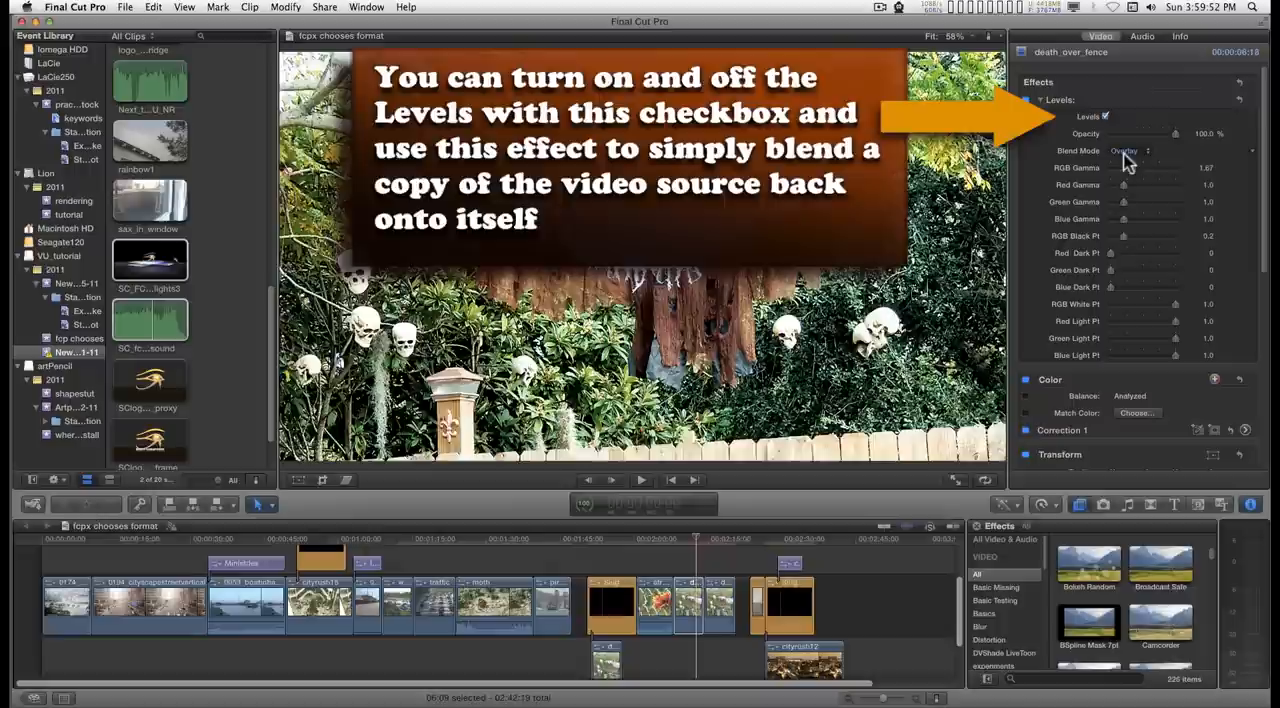
left_click(1130, 150)
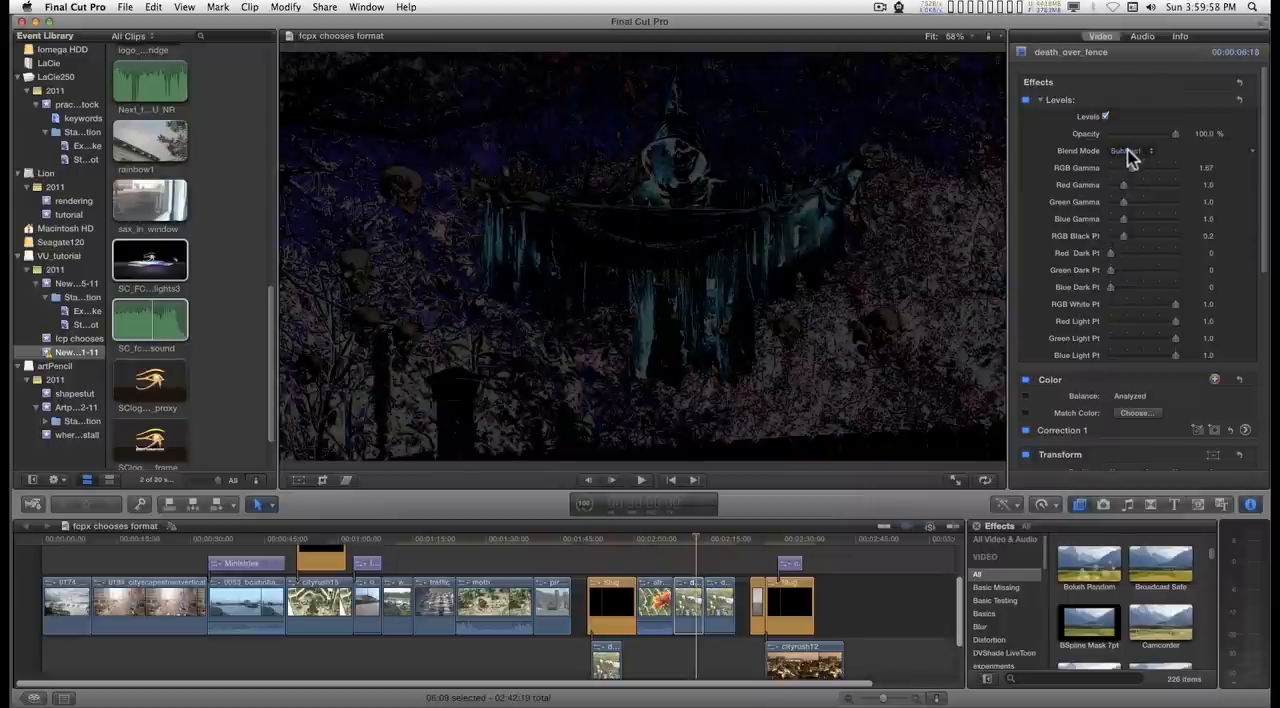
left_click(1130, 150)
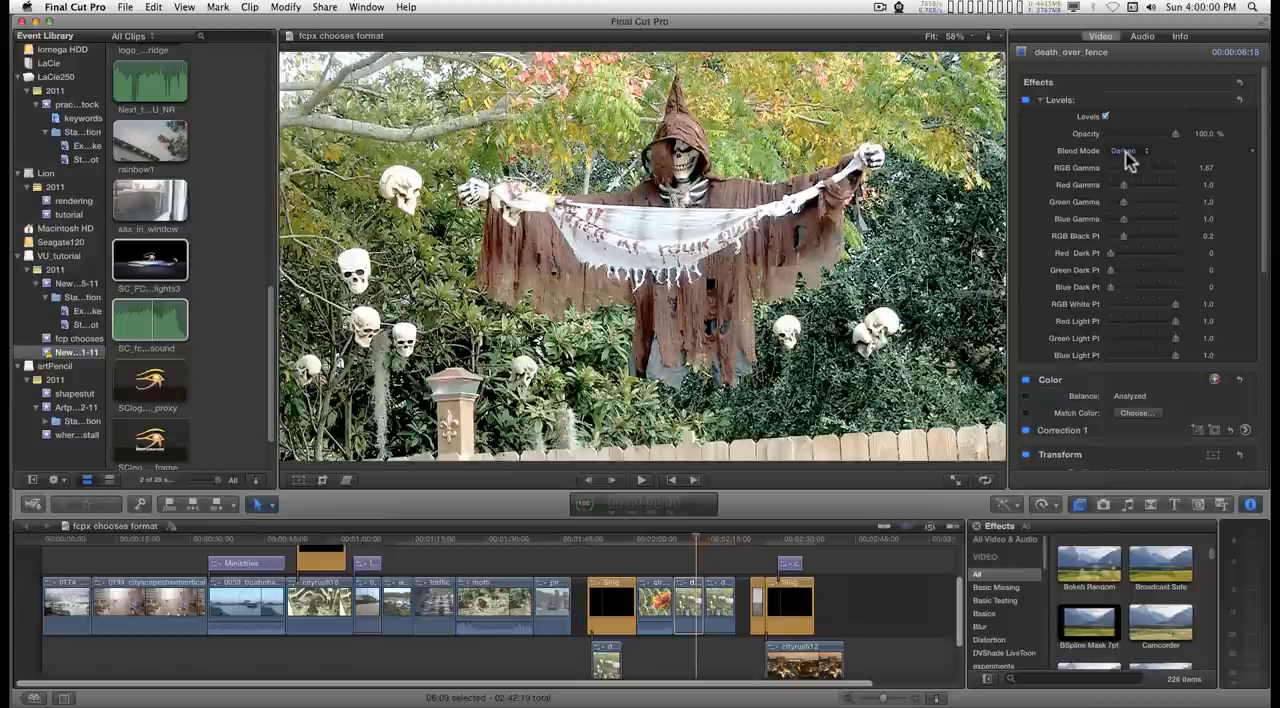
left_click(1128, 152)
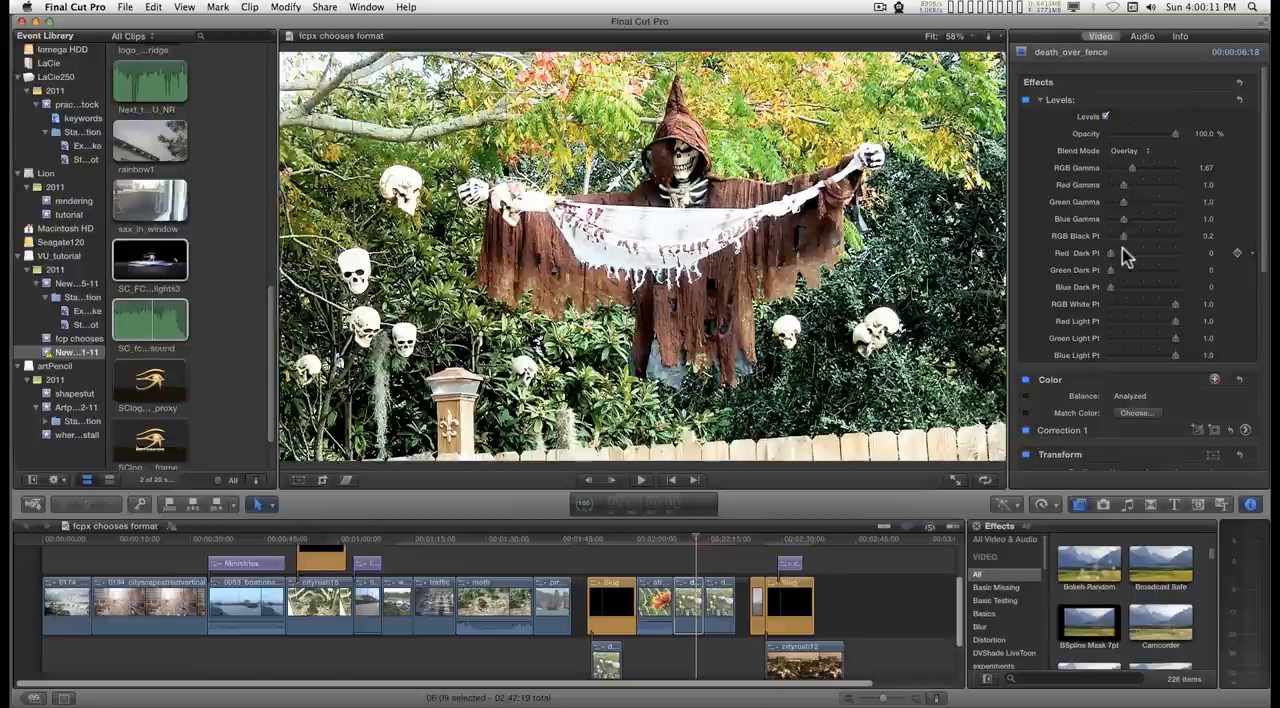
Step: Nudge the Levels RGB dark-point slider on the skeleton clip slightly lower
left_click_drag(1144, 168, 1124, 168)
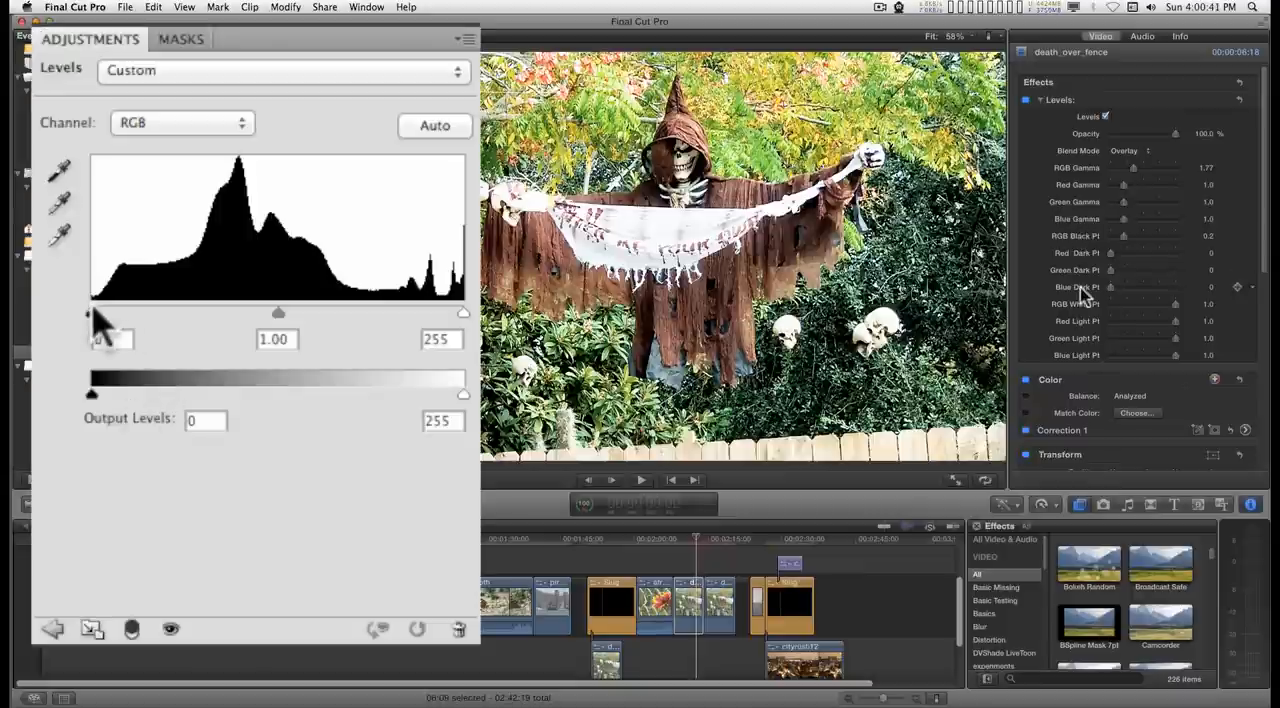
Step: Raise the Photoshop Levels input black point to 24, then switch the channel to Blue
left_click_drag(96, 312, 128, 312)
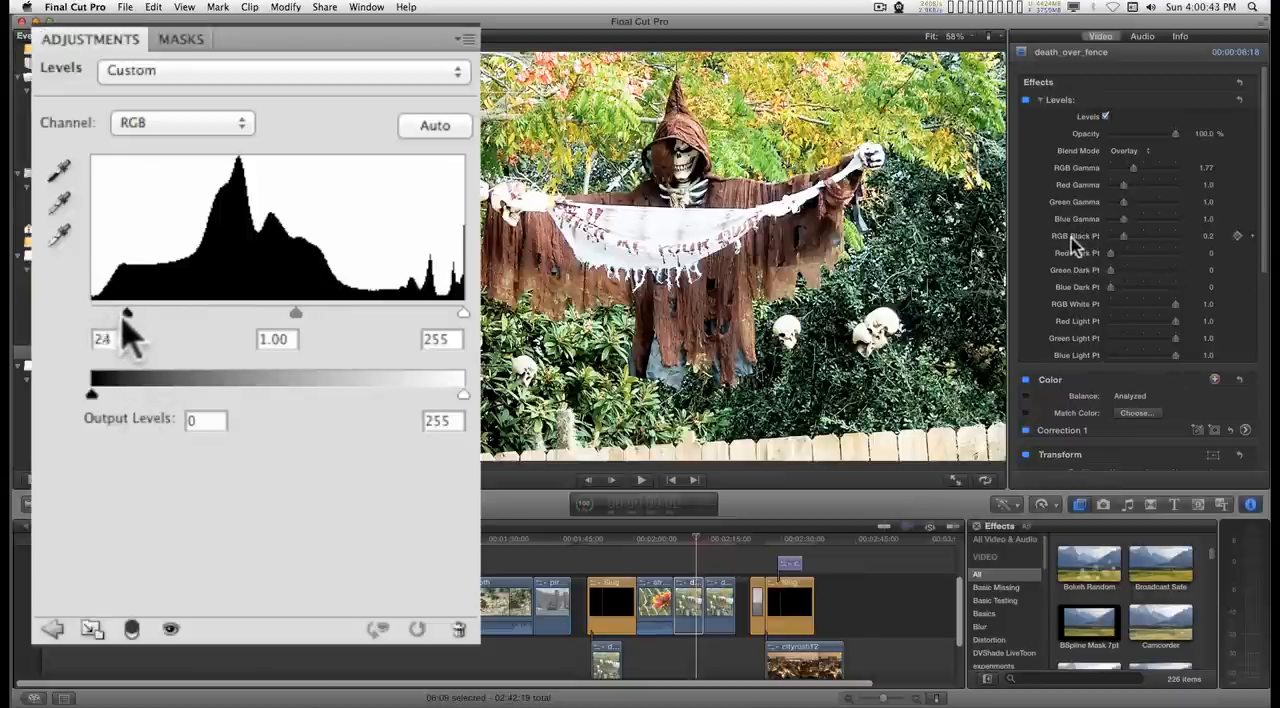
left_click(180, 122)
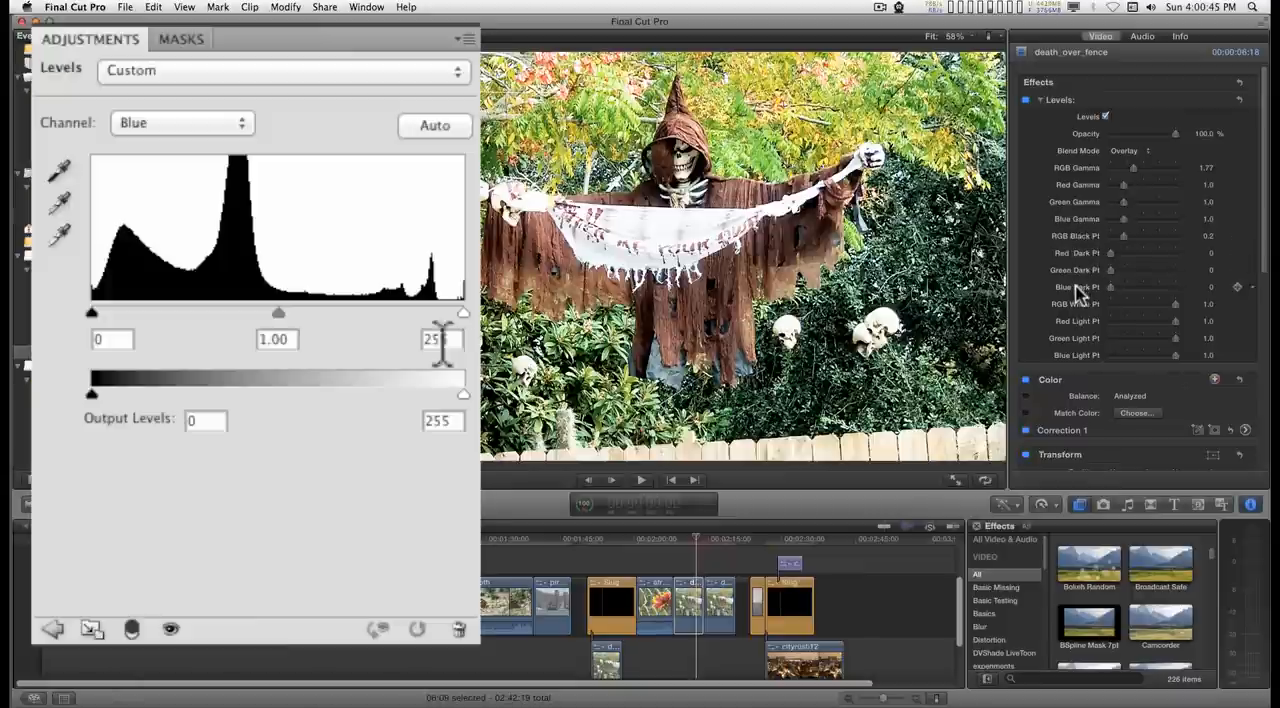